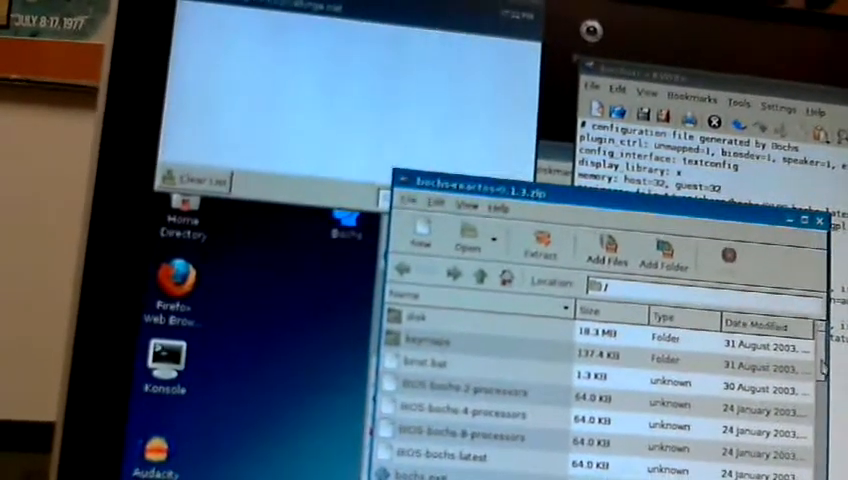
scroll("down", 3)
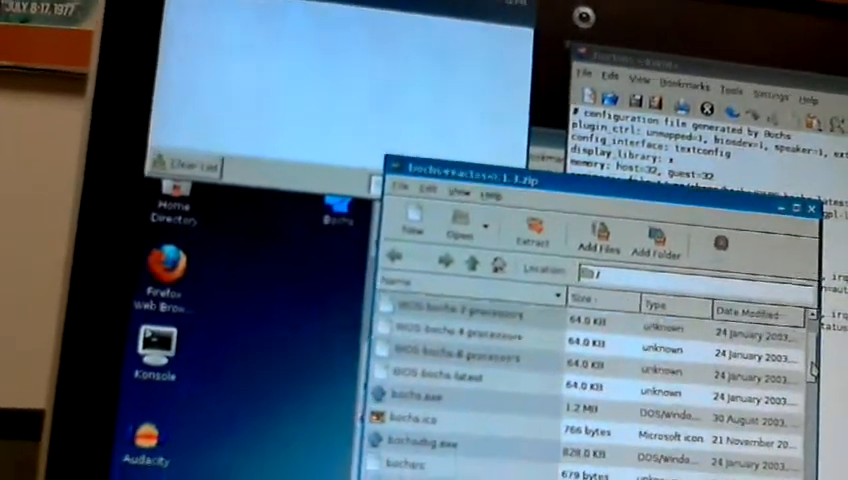
scroll("down", 3)
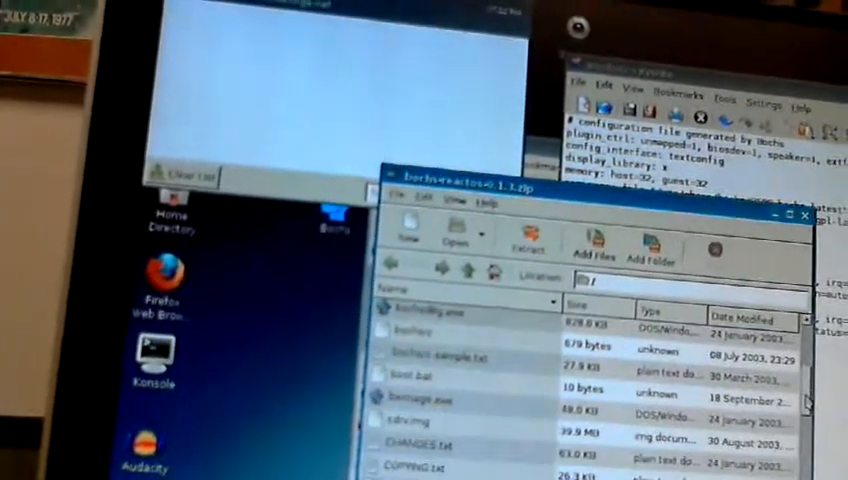
scroll("down", 3)
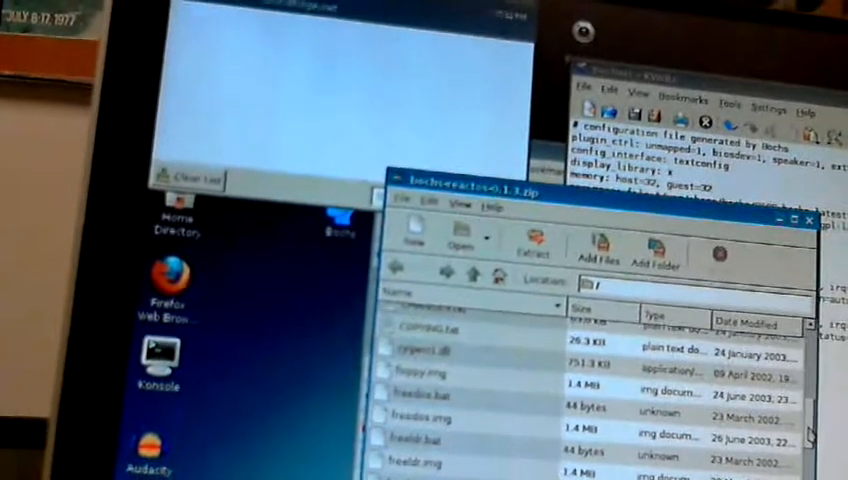
scroll("down", 3)
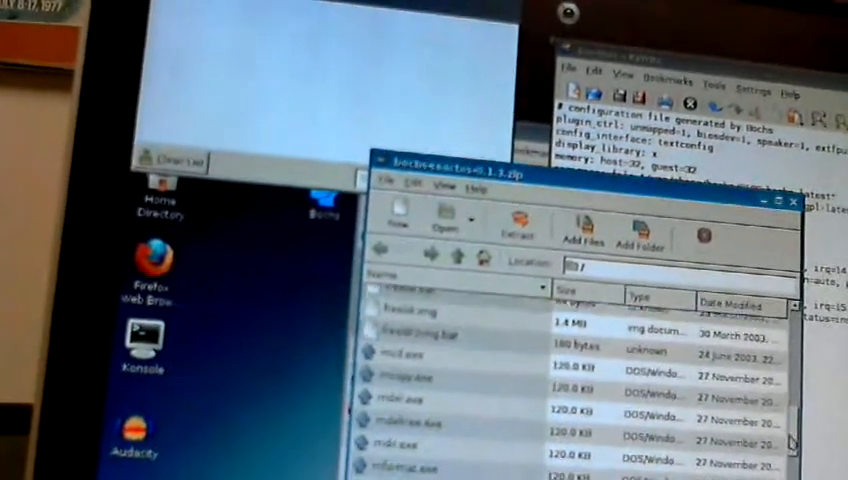
scroll("down", 3)
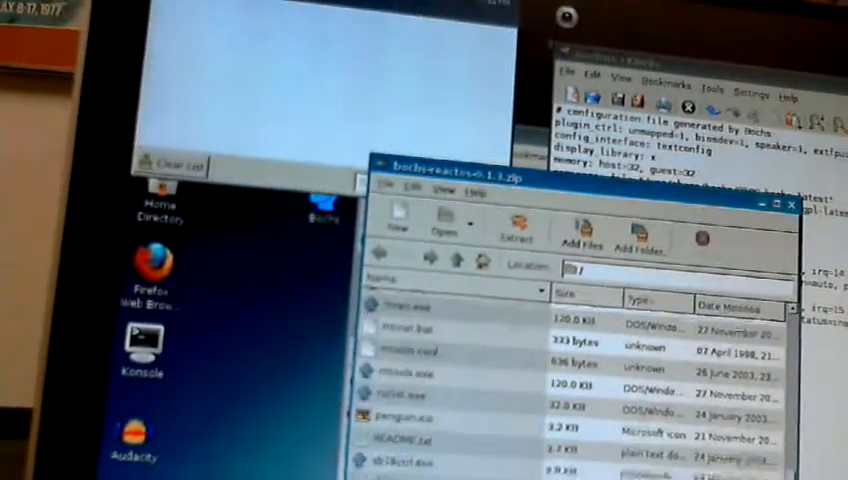
scroll("down", 3)
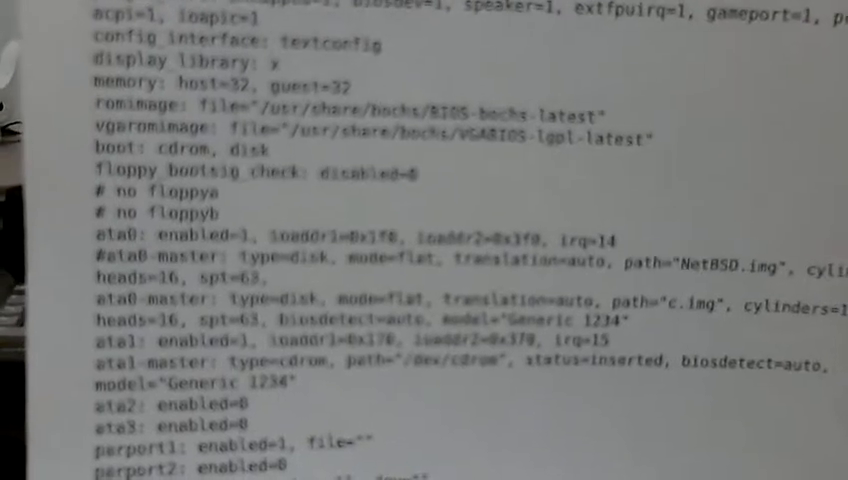
scroll("down", 3)
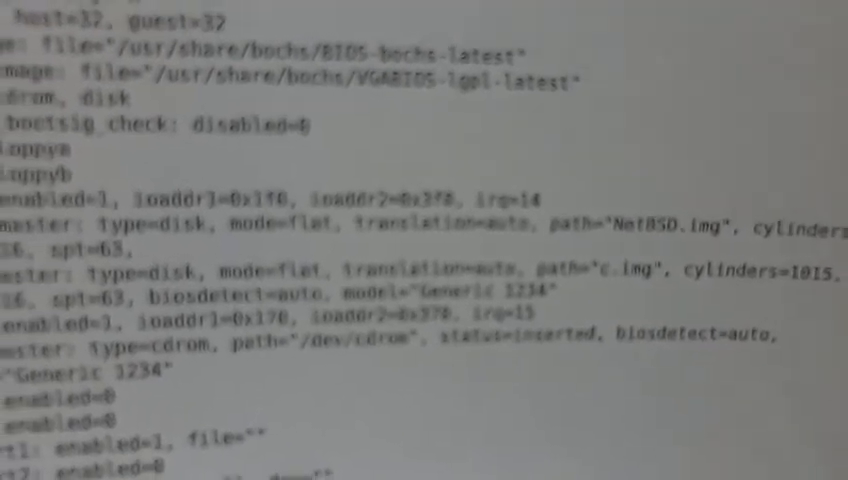
scroll("down", 3)
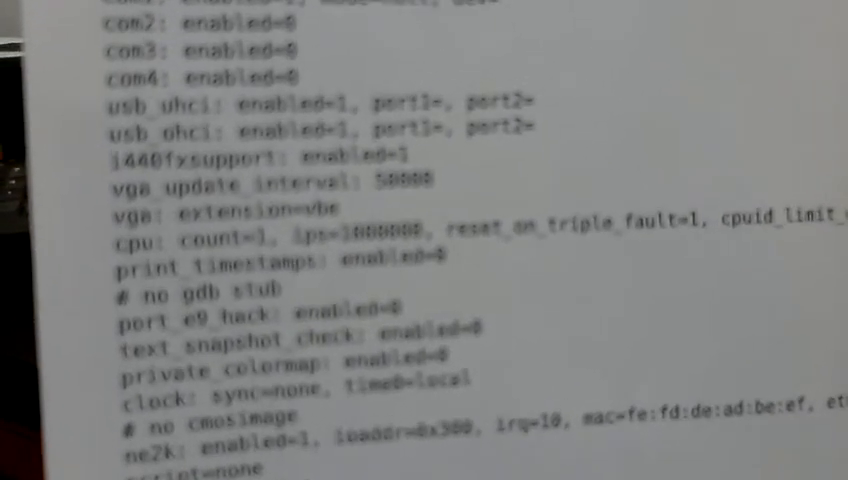
scroll("down", 3)
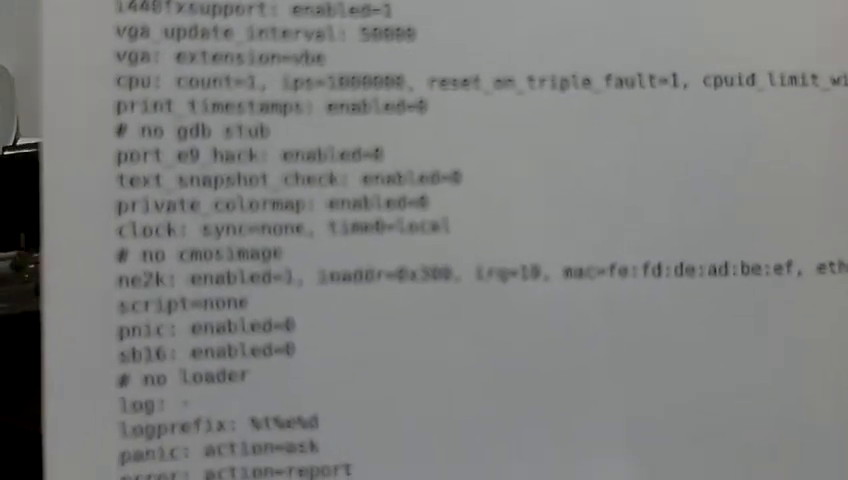